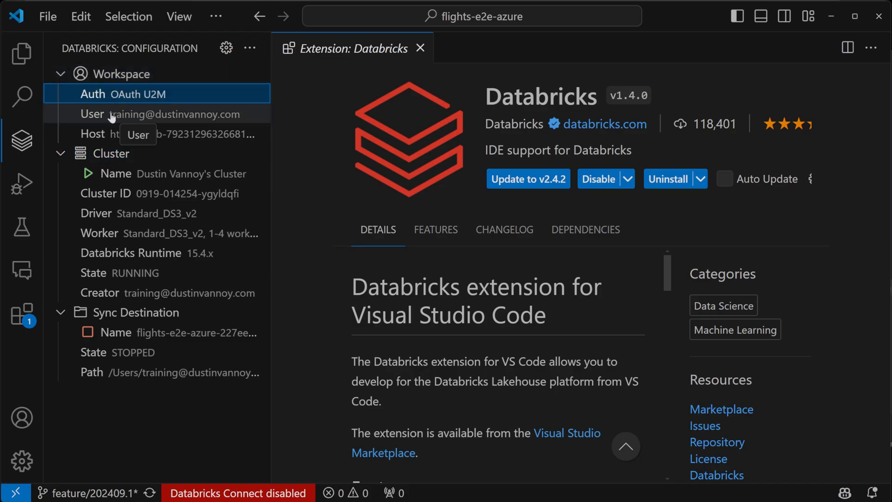
mouse_move(114, 173)
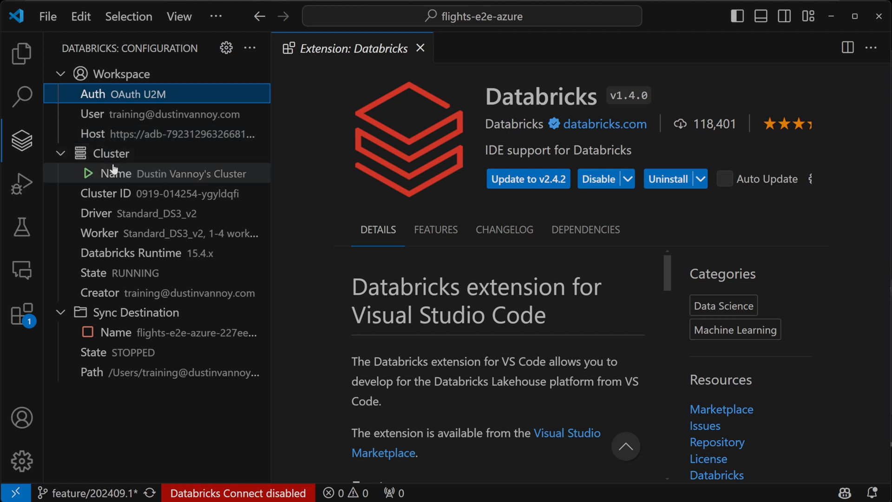
mouse_move(114, 273)
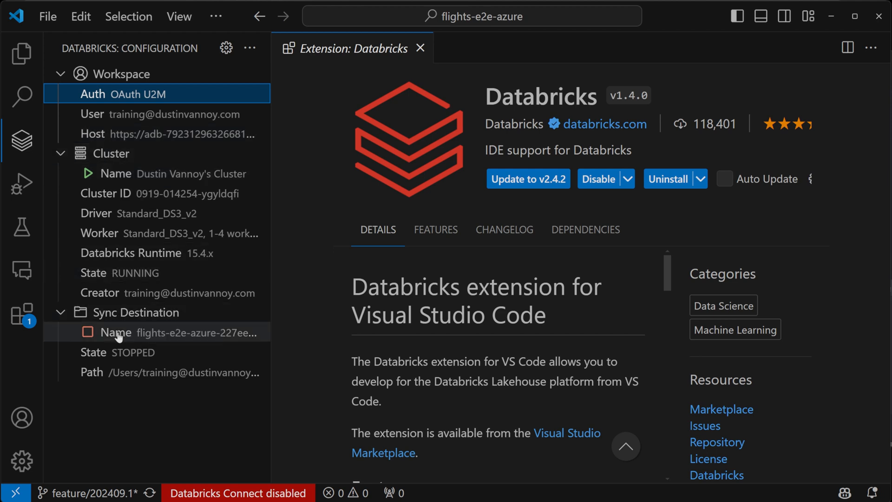
mouse_move(114, 332)
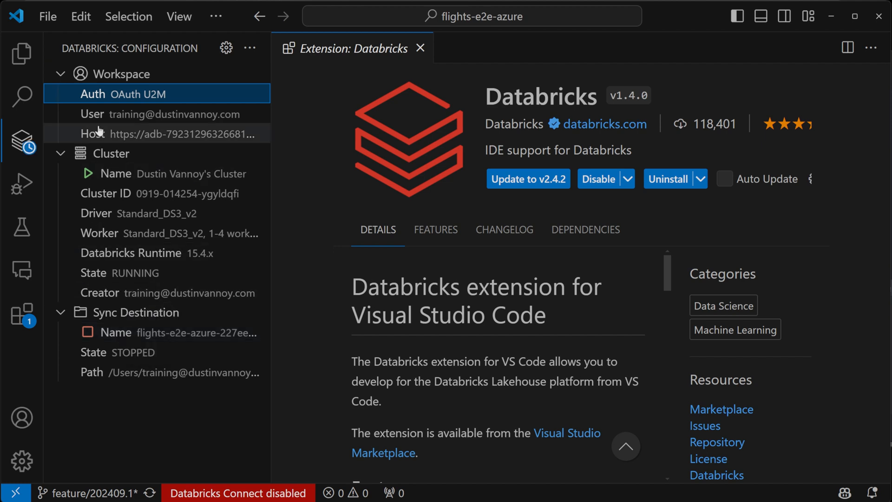
mouse_move(128, 35)
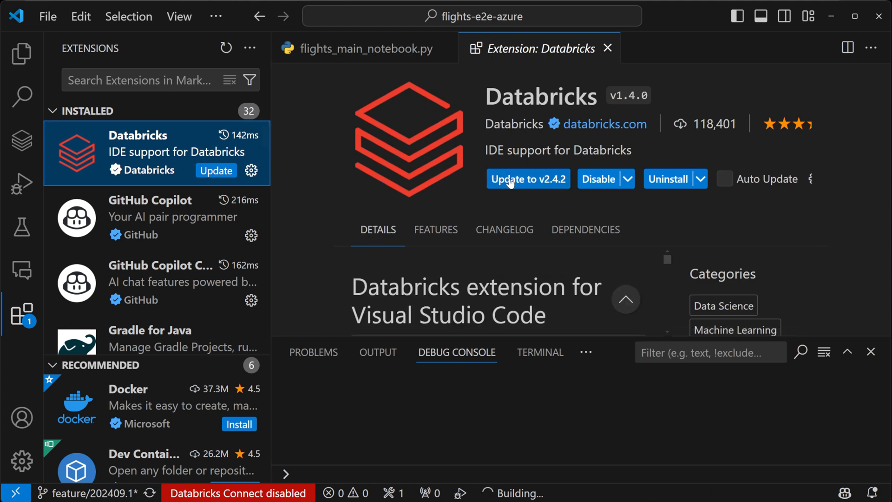
Update the Databricks extension to v2.4.2 and show its activity-bar panel
click(527, 178)
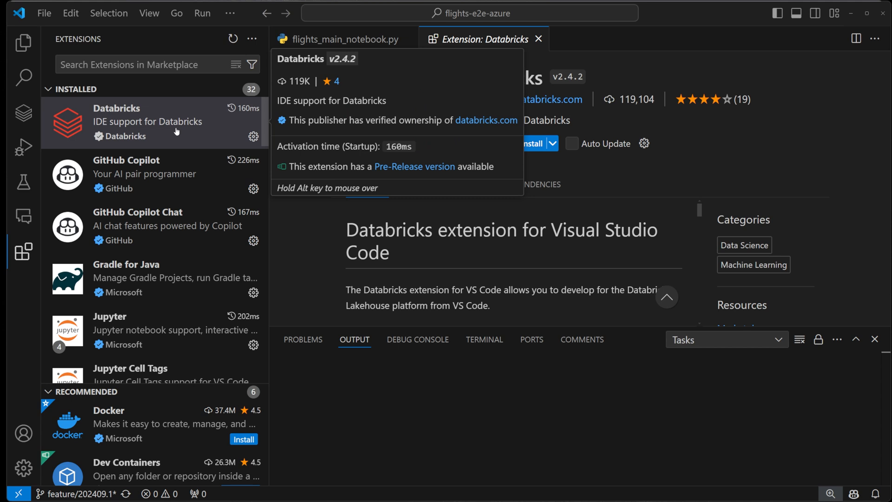
mouse_move(221, 137)
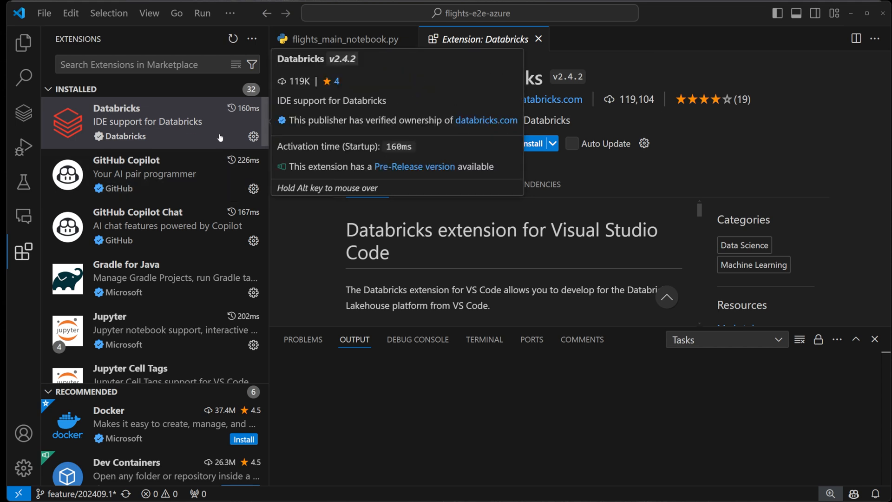
mouse_move(139, 135)
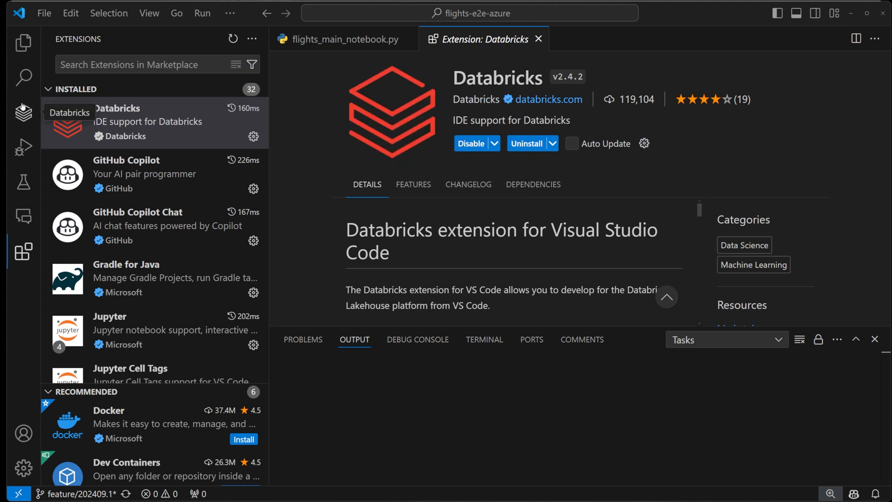
click(23, 112)
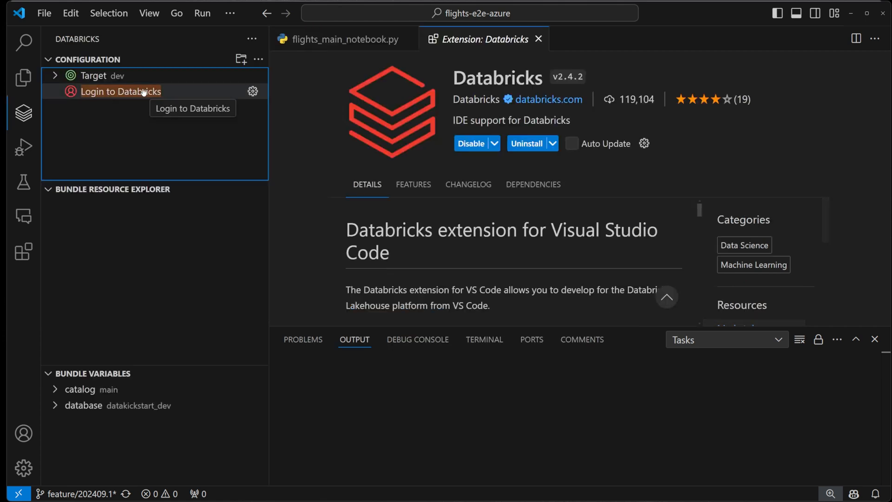
Log in to Databricks using OAuth (user to machine) authentication
click(120, 91)
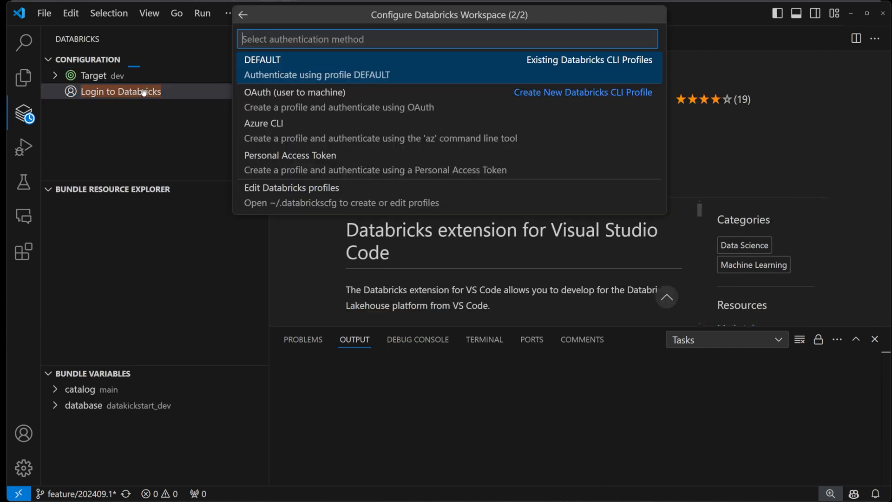
mouse_move(317, 74)
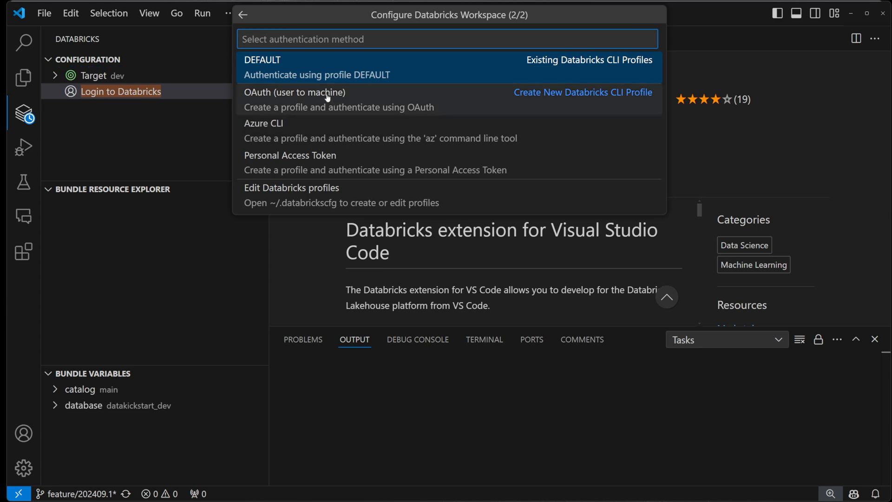
mouse_move(306, 112)
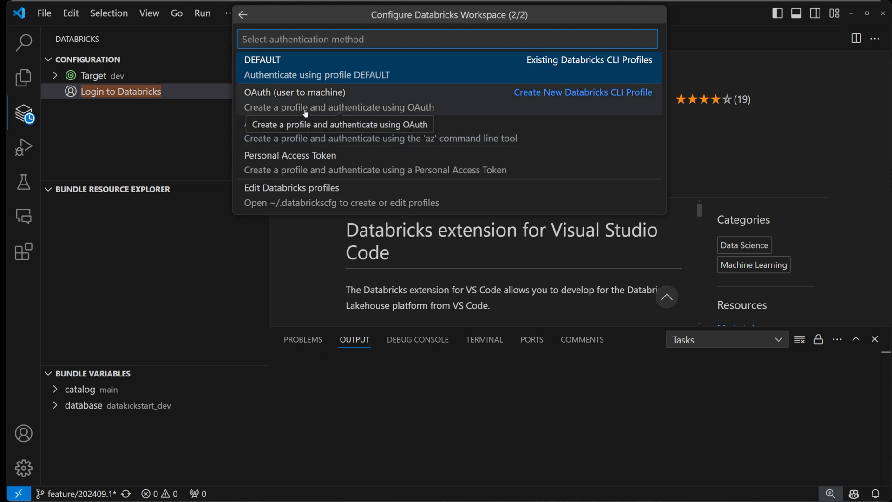
click(295, 92)
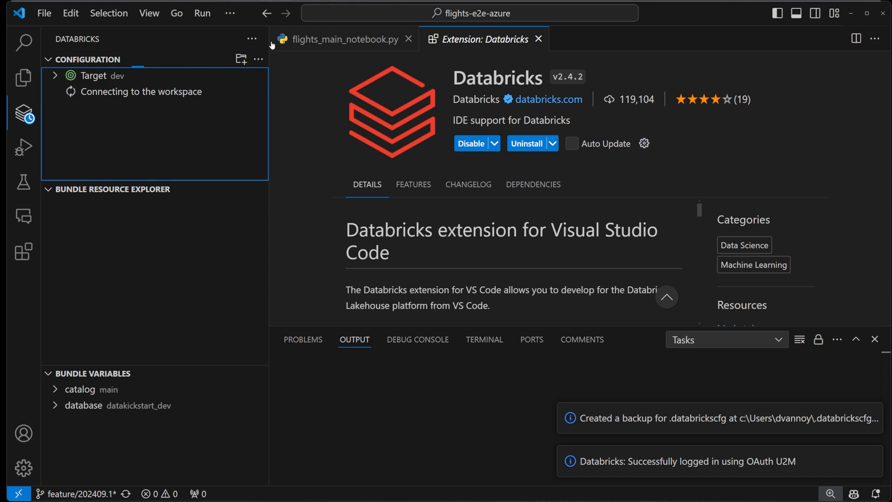
mouse_move(678, 430)
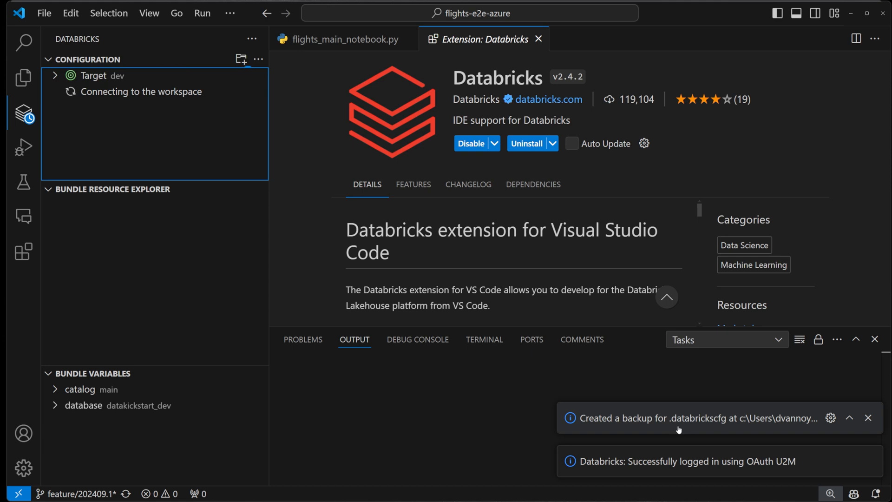
mouse_move(702, 426)
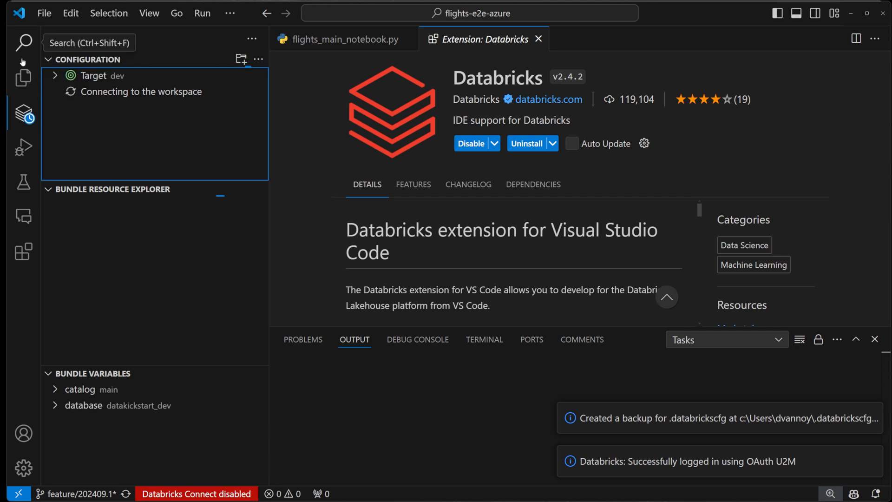
Open flights_main_notebook.py from the Explorer, then switch back to the Databricks panel
click(23, 78)
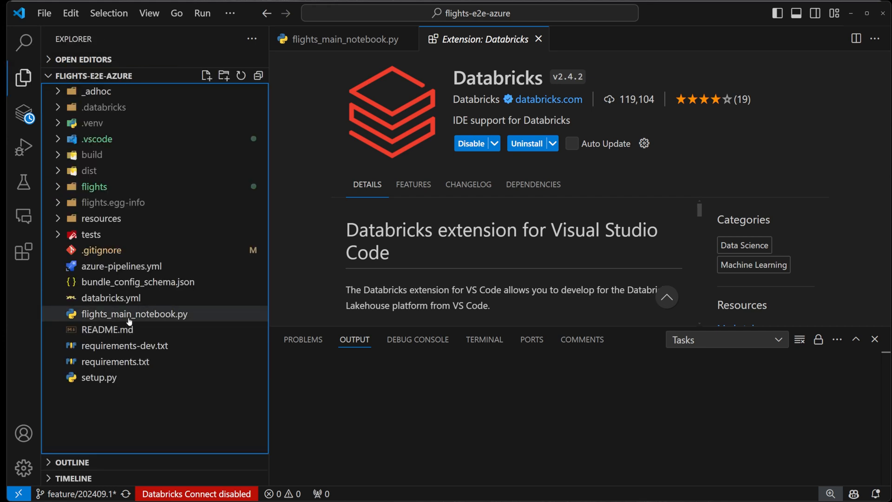
click(111, 297)
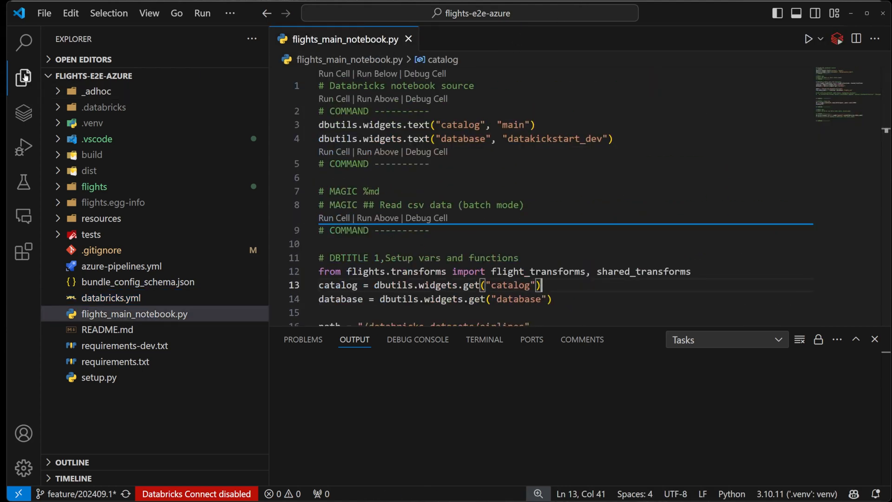
click(23, 113)
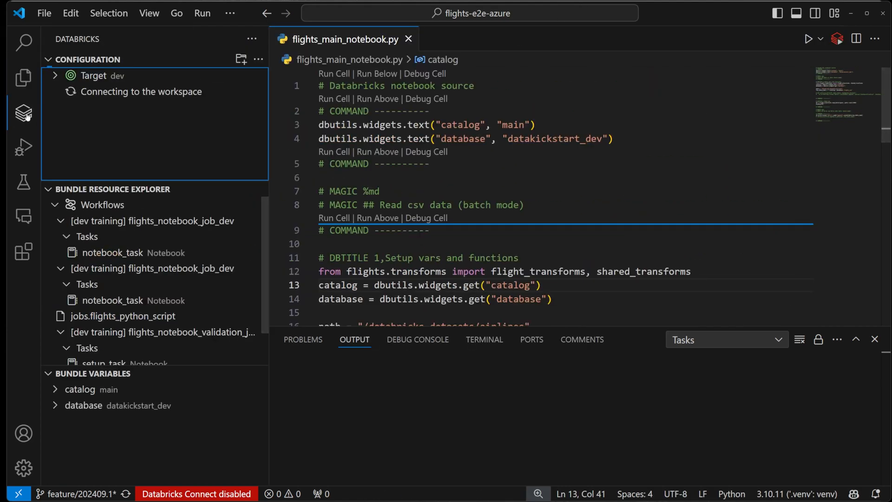
Expand the Databricks configuration to reveal the Python Environment warning
click(91, 76)
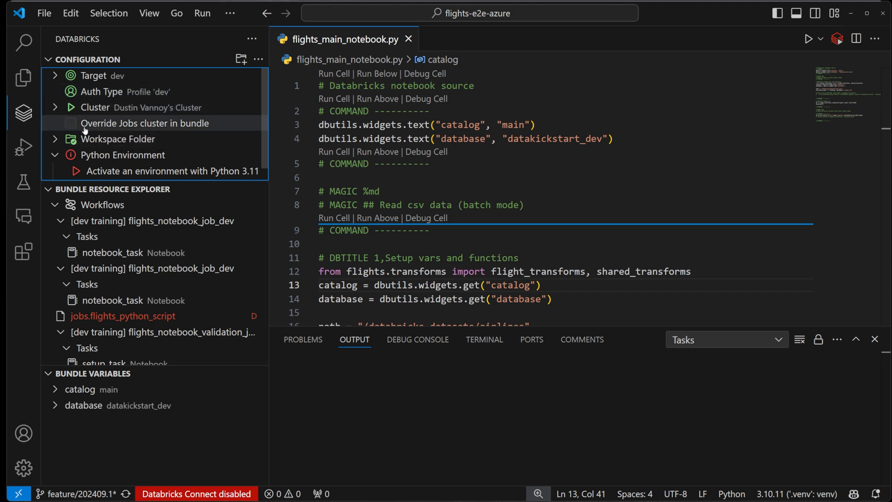
mouse_move(68, 123)
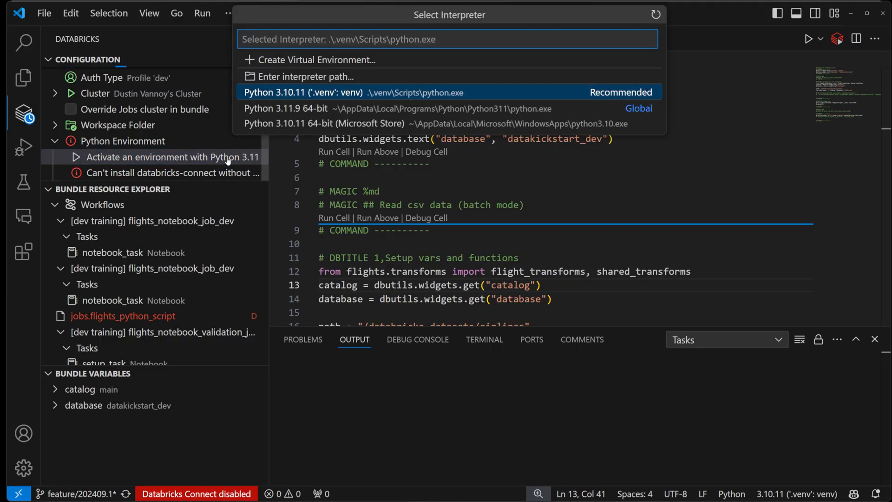
mouse_move(297, 109)
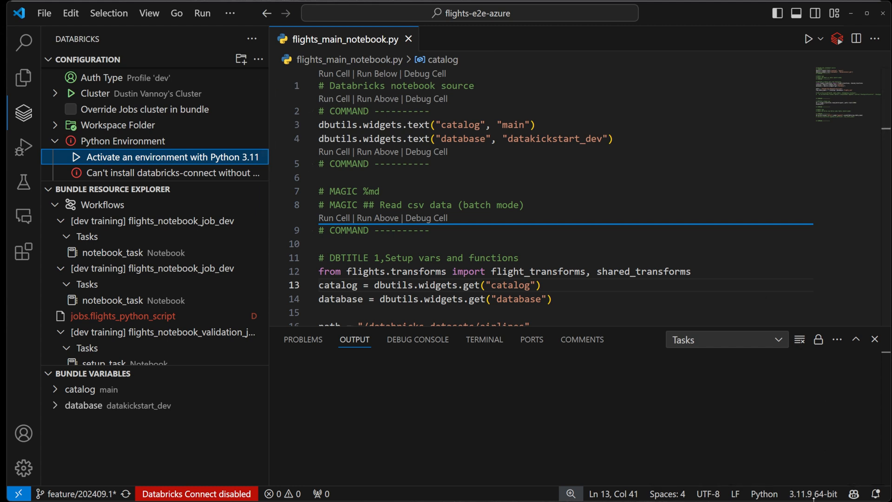
mouse_move(813, 493)
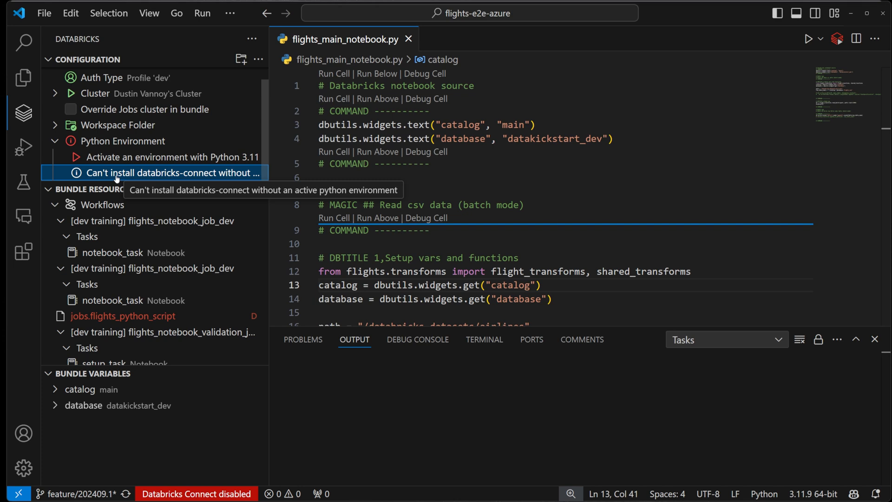
mouse_move(114, 177)
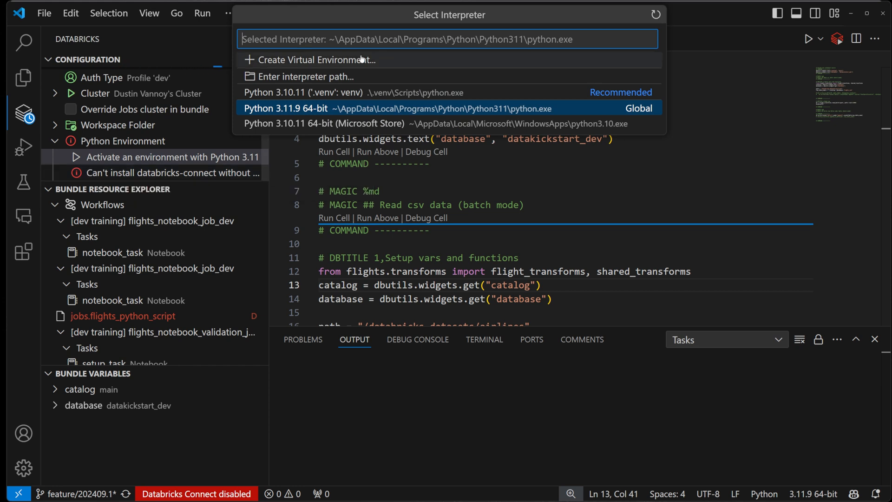
Recreate the .venv environment, installing requirements.txt and requirements-dev.txt
click(312, 59)
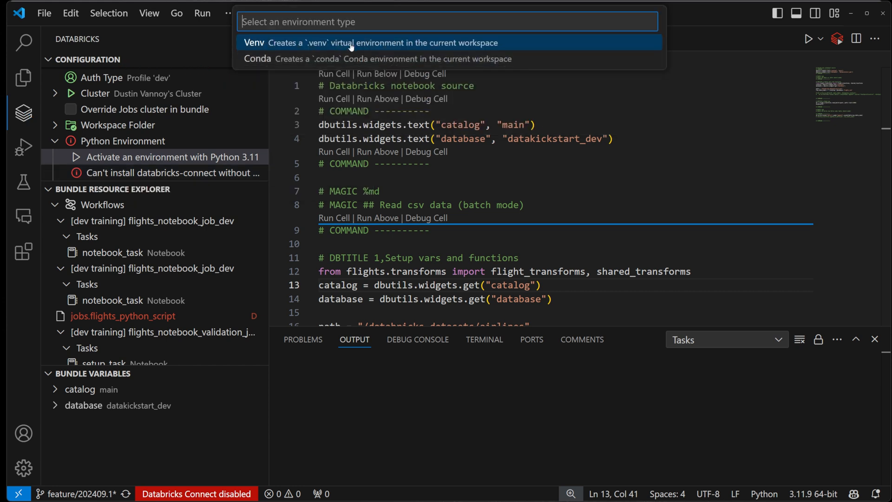
mouse_move(353, 44)
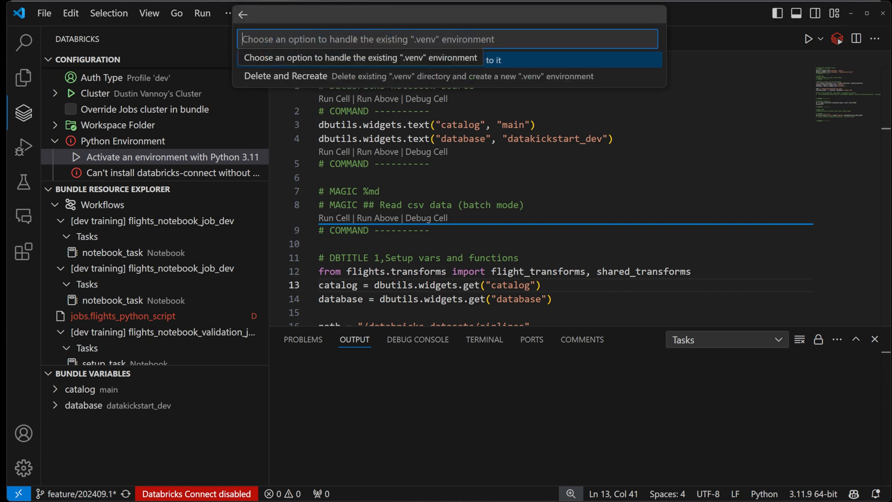
mouse_move(360, 60)
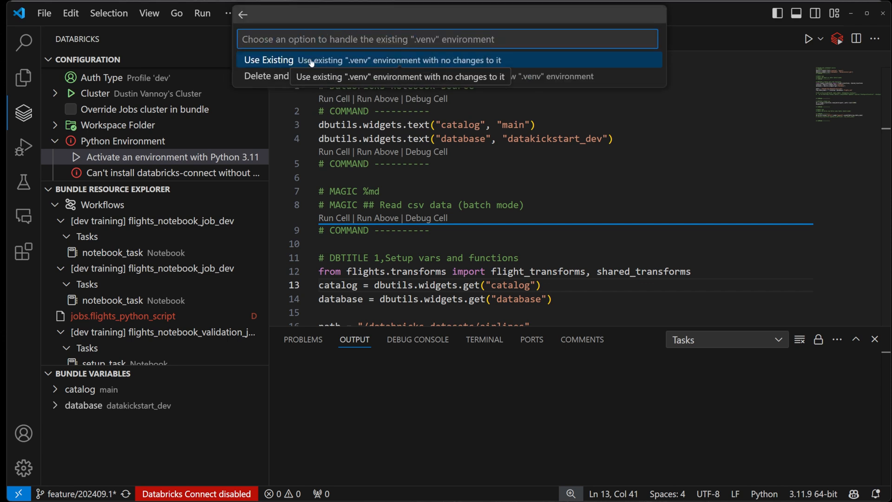
mouse_move(266, 76)
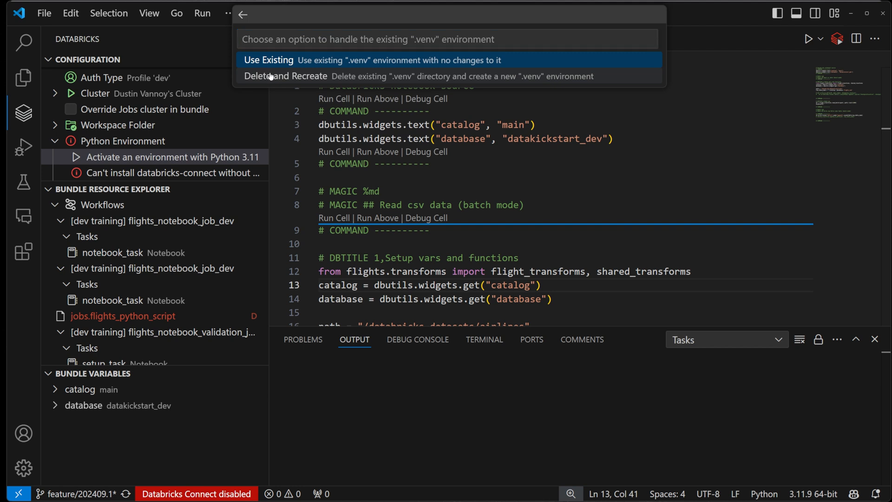
click(286, 76)
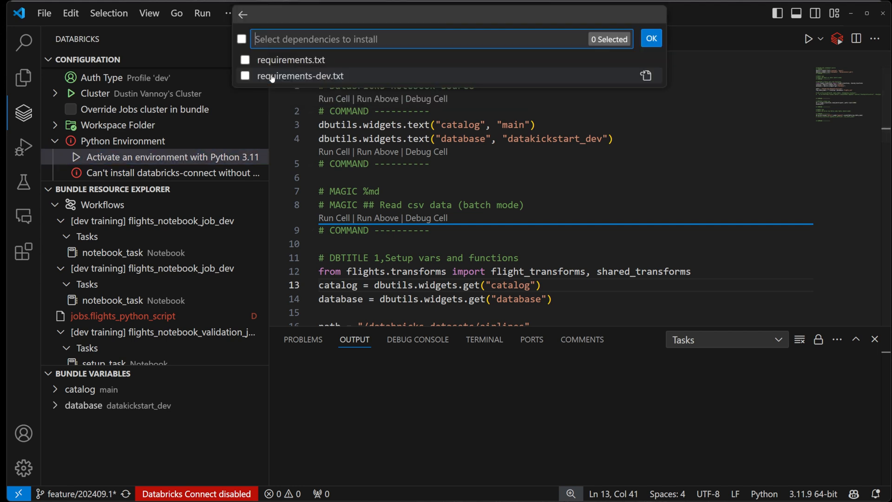
click(245, 60)
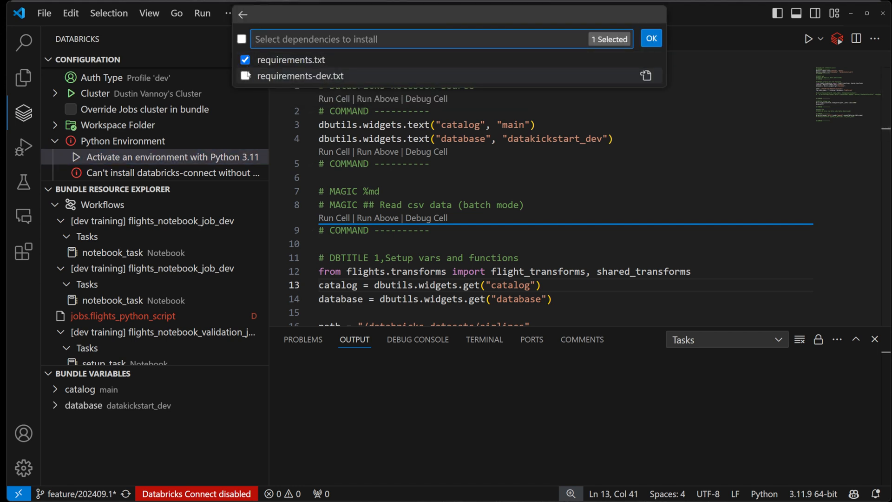
click(245, 75)
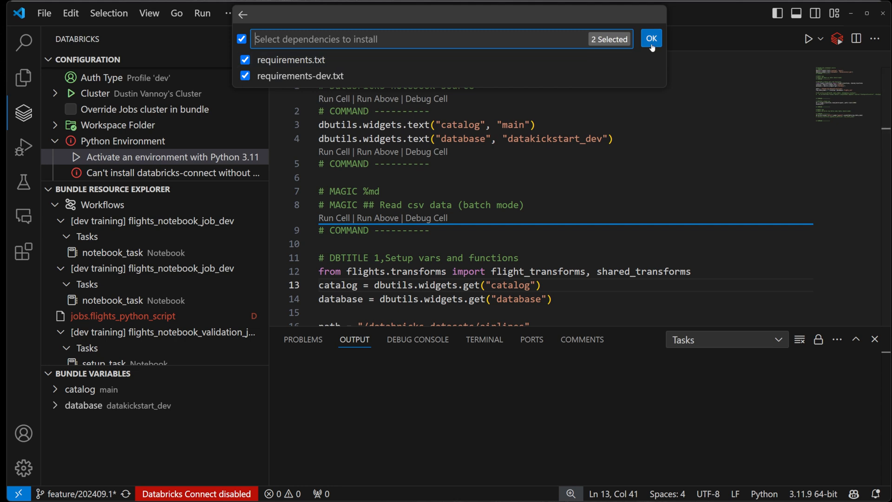
click(652, 38)
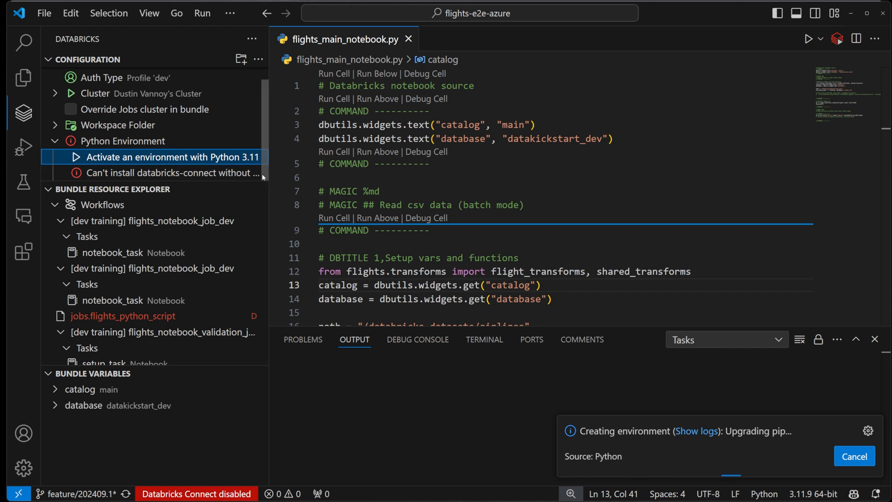
mouse_move(171, 172)
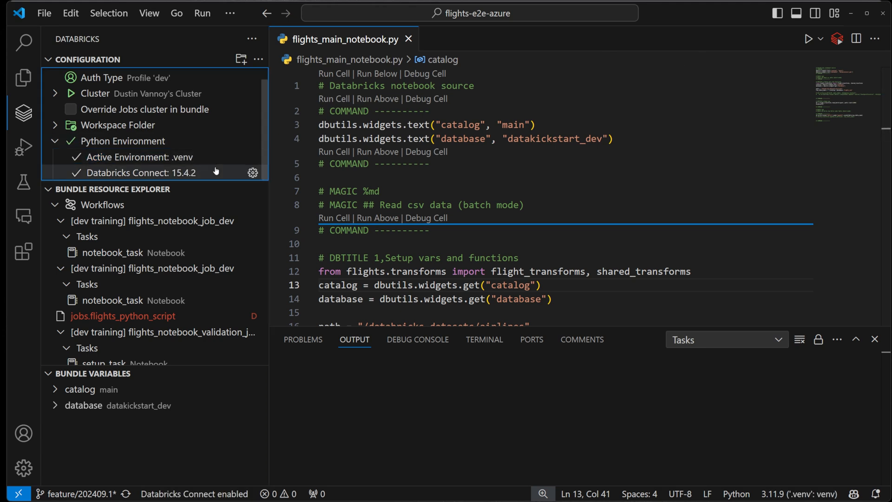
mouse_move(143, 172)
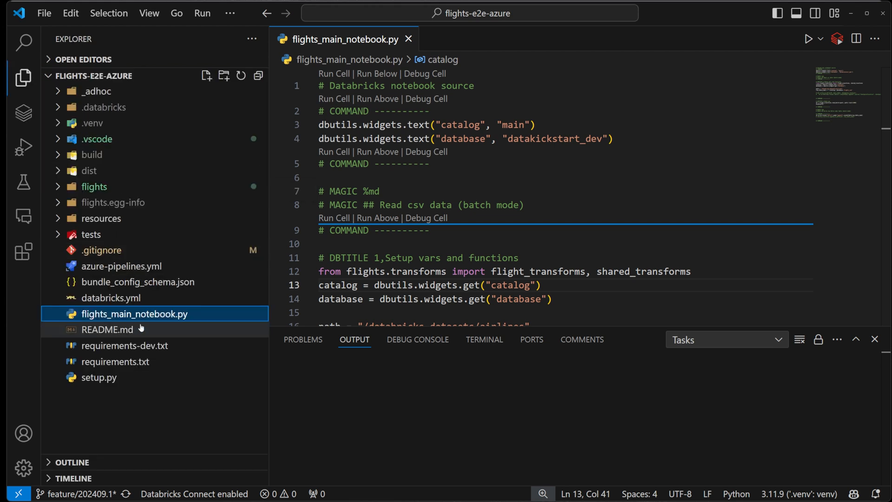
Open requirements.txt to view pytest, databricks-connect>13.0 and wheel
click(114, 362)
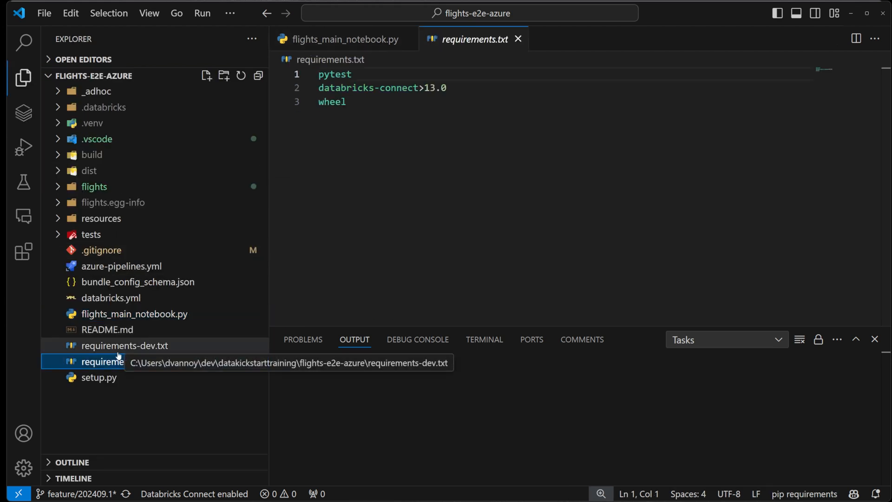
click(115, 361)
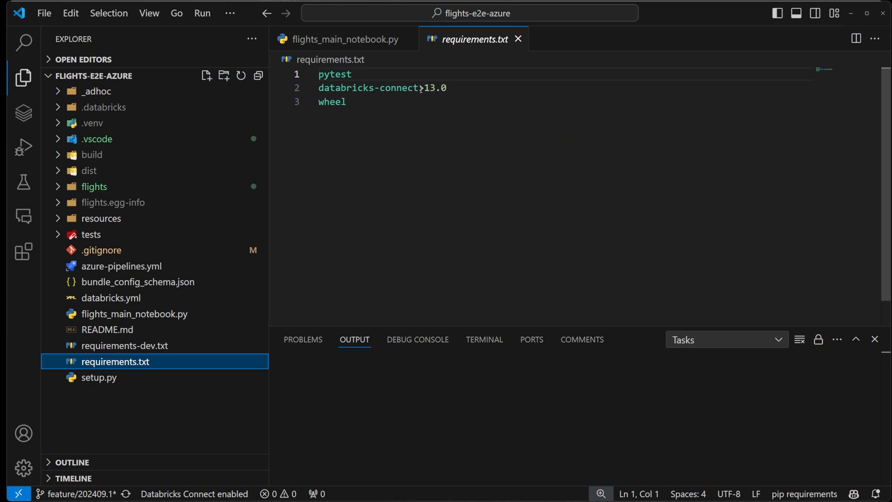
mouse_move(24, 77)
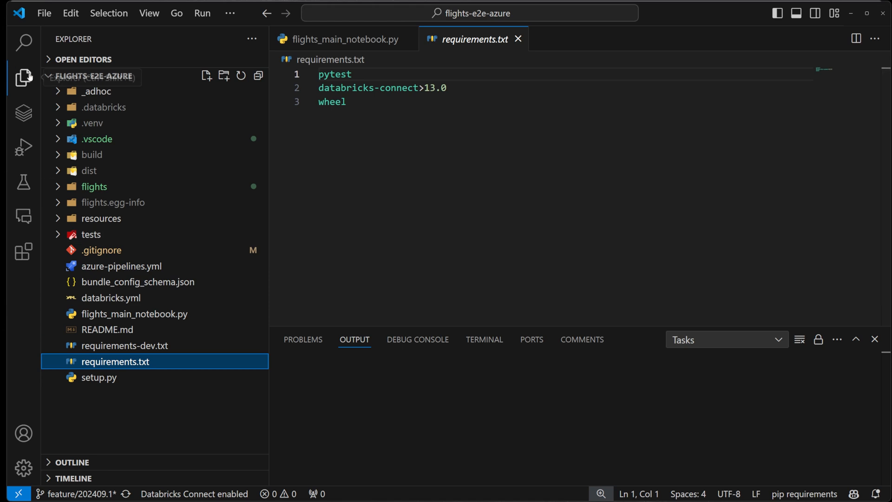
mouse_move(24, 112)
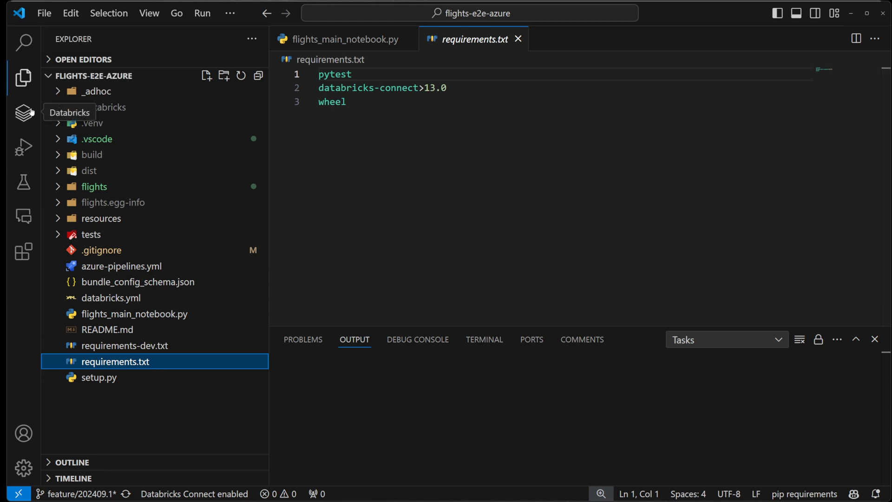
Show the Databricks configuration overview, then reopen the flights_main_notebook.py tab
click(23, 112)
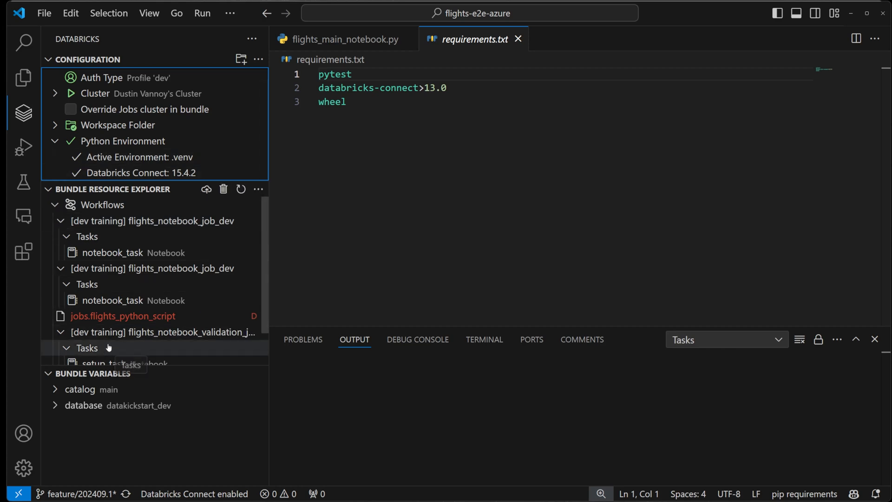
mouse_move(147, 401)
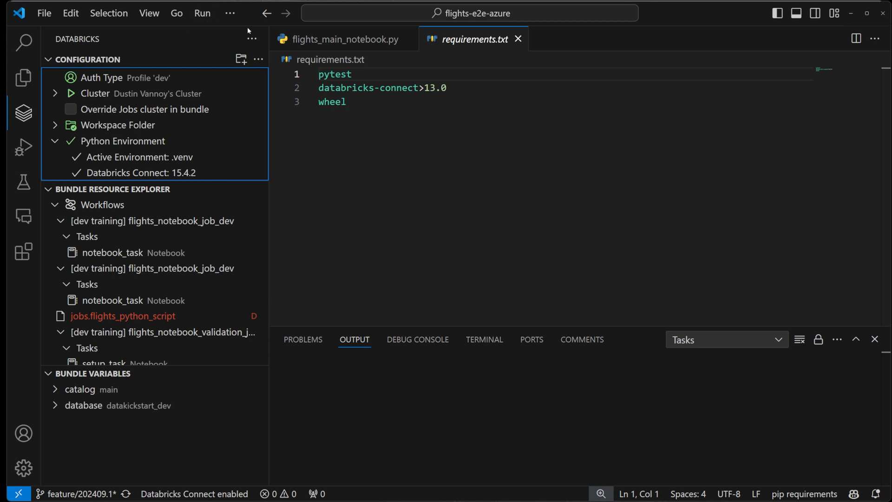
click(345, 38)
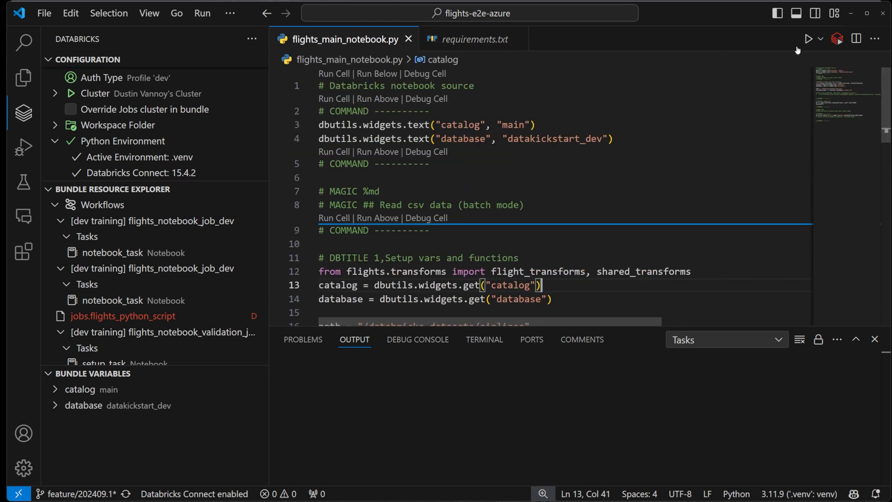
Show the Databricks run dropdown with Upload and Run File and Databricks Connect options
click(837, 39)
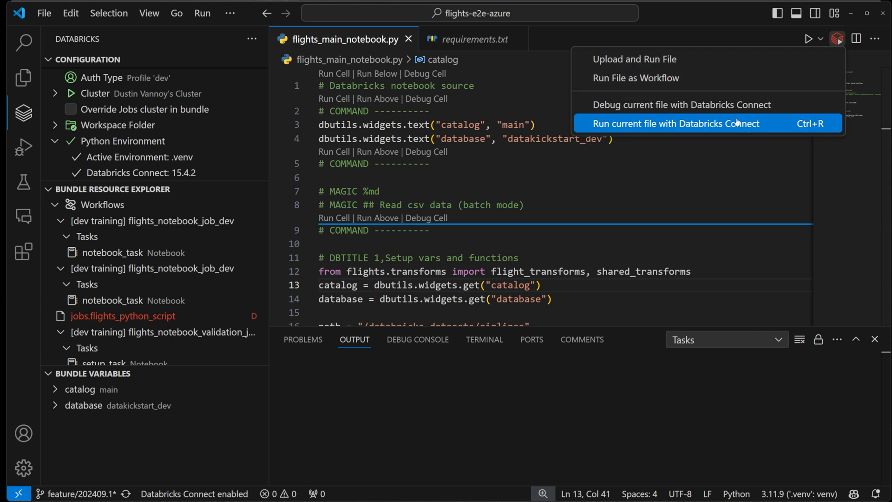
mouse_move(466, 172)
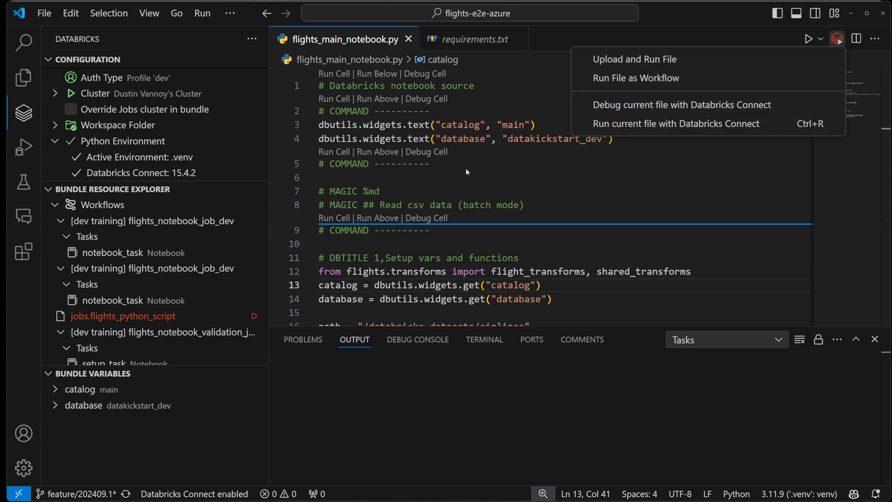
mouse_move(466, 172)
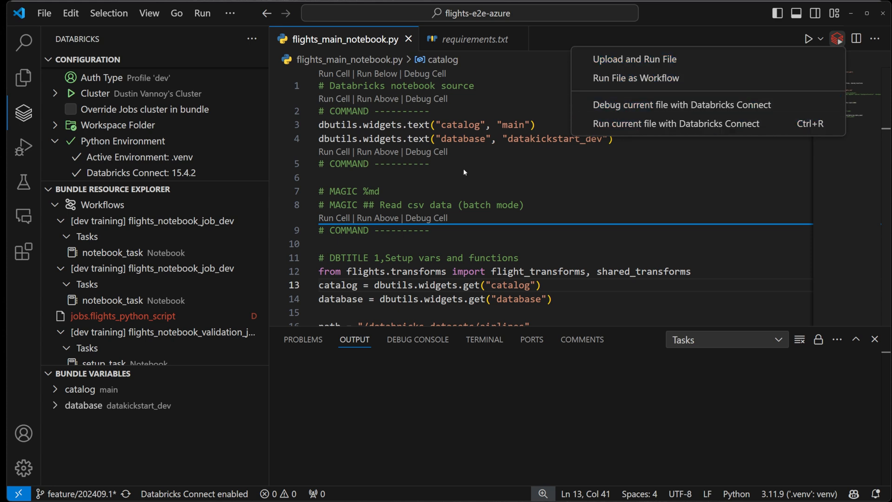
mouse_move(348, 77)
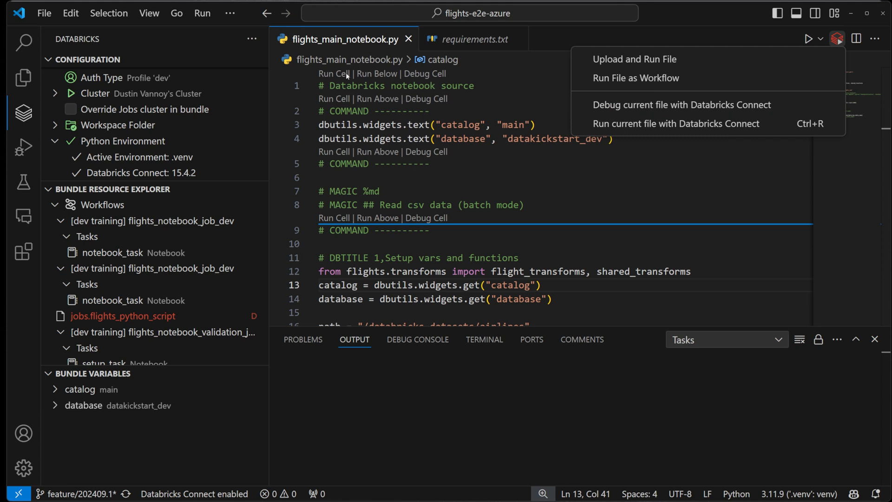
mouse_move(350, 111)
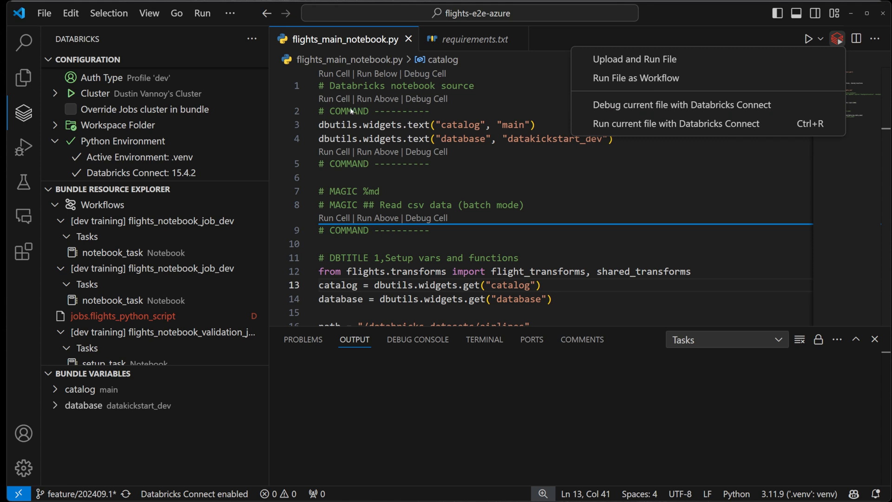